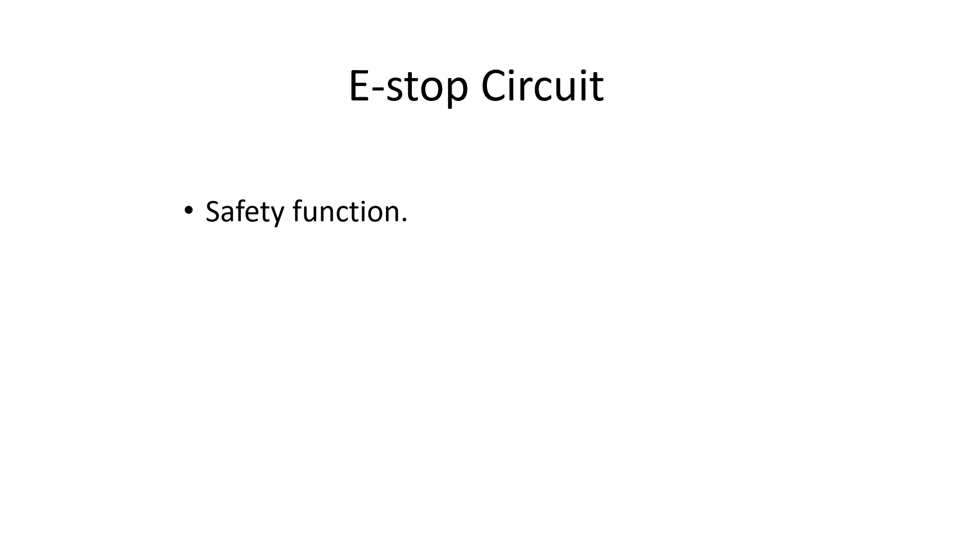
Reveal the bullet 'Stops any machine movement.' on the E-stop Circuit slide
text(Stops any machine movement.)
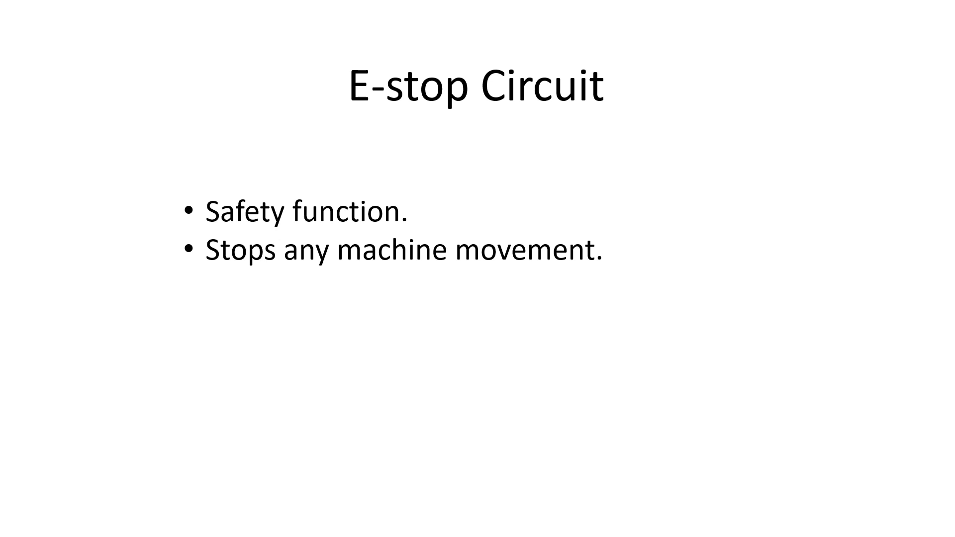
Reveal the bullet about not restarting when power returns, then advance to the contactor wiring diagram
text(Ensure machine doesnt start moving when power comes back on.)
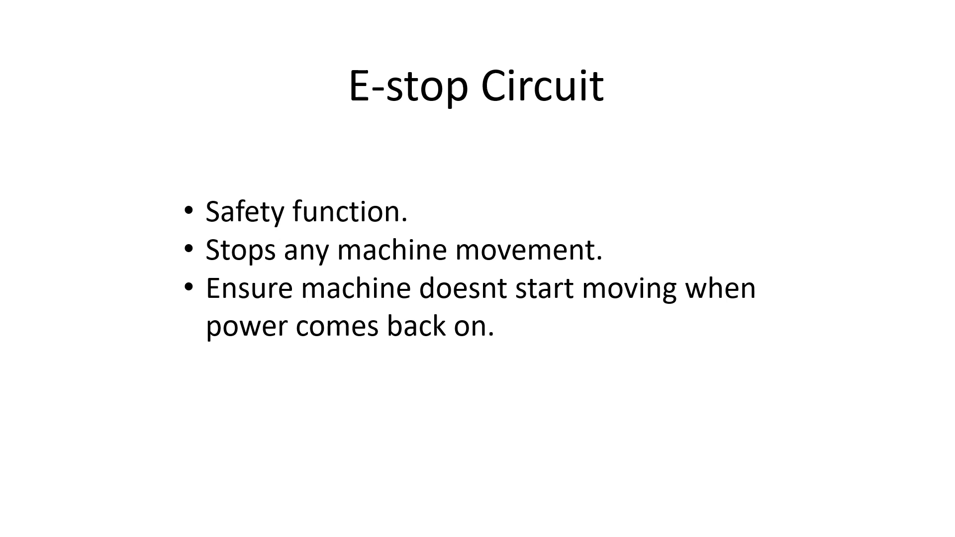
key(Right)
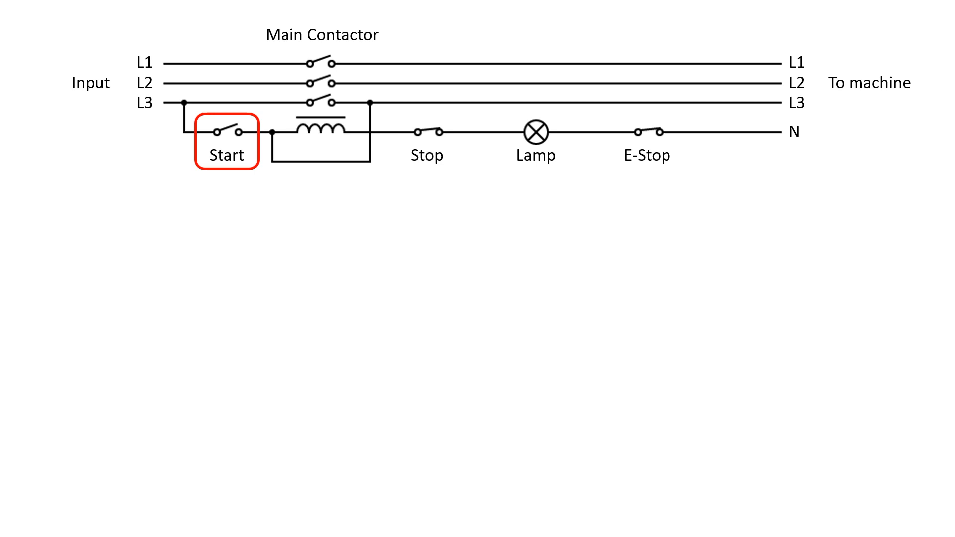
Advance the diagram animation so the red outline moves past the Start switch to the Lamp
click(427, 133)
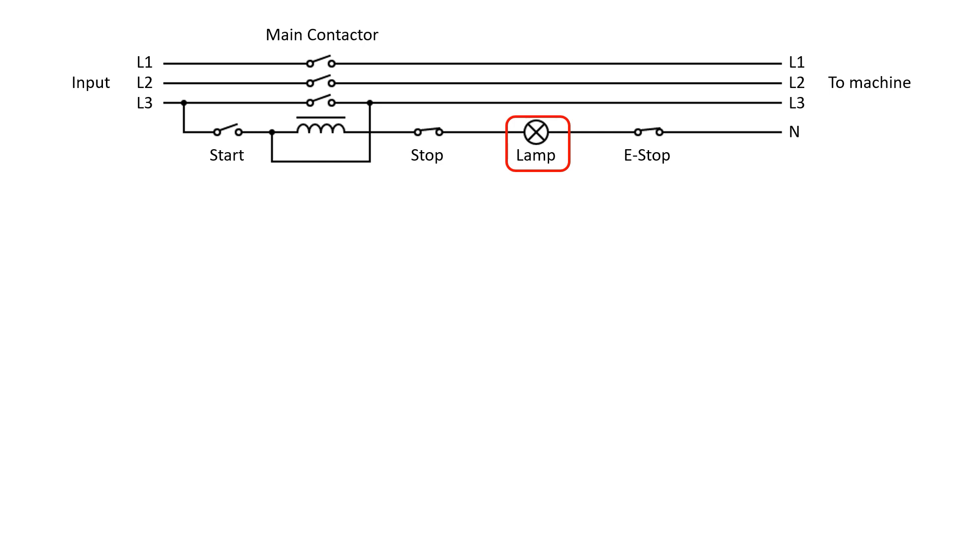
Advance the animation so the red outline moves from the Lamp to the E-Stop switch
click(645, 133)
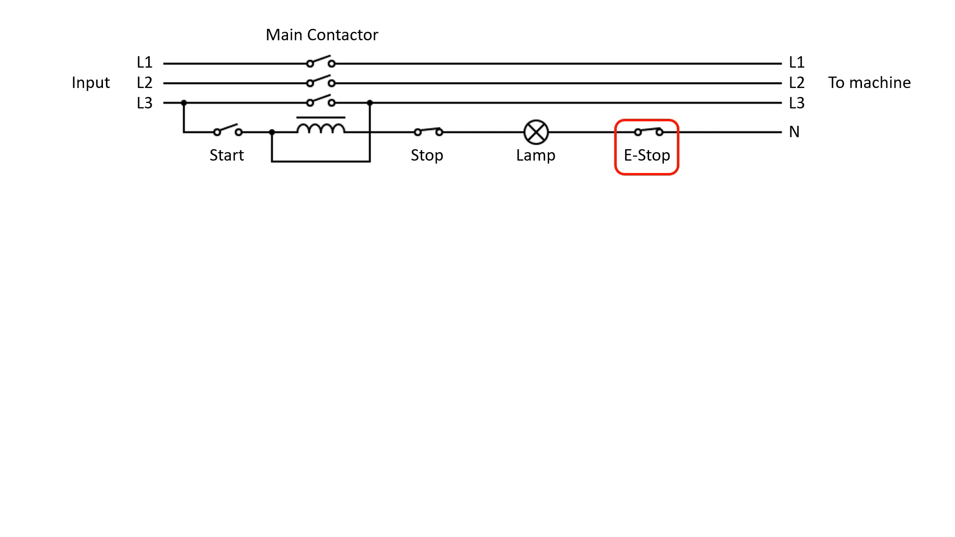